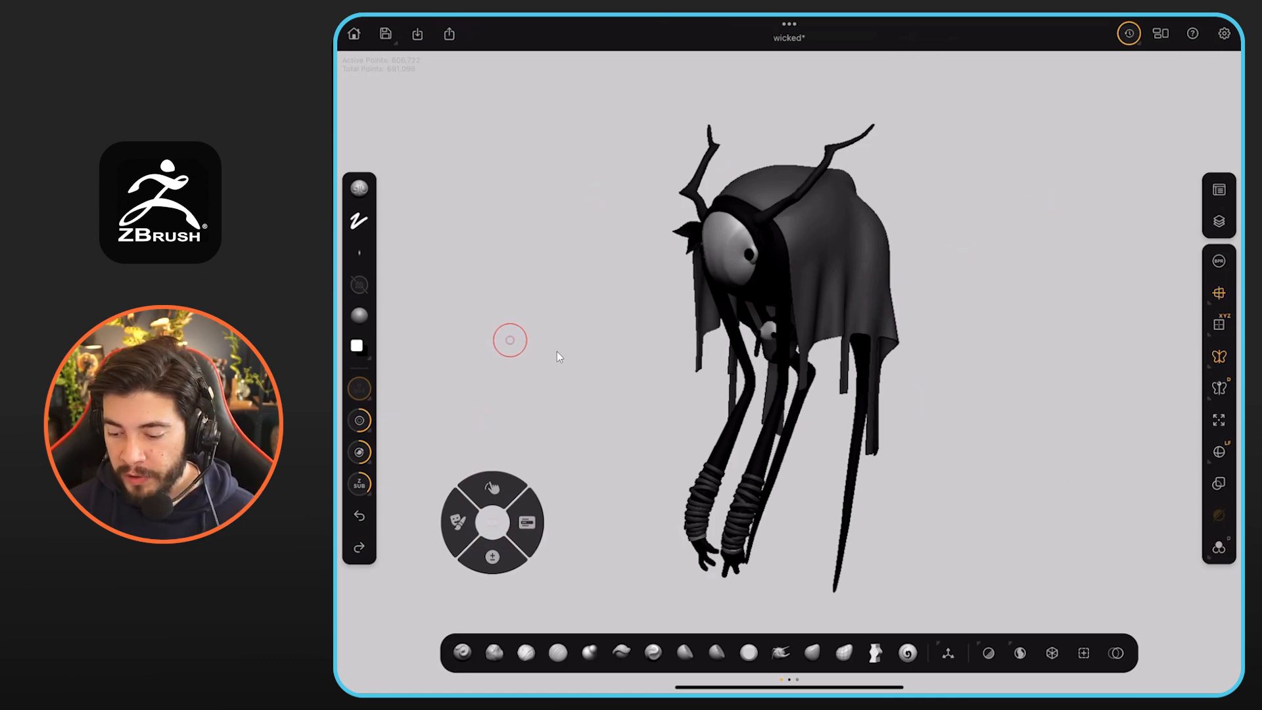
Open User Settings on the Input page with pencil, touch and gesture options.
{"action": "left_click", "coordinate": [1224, 34]}
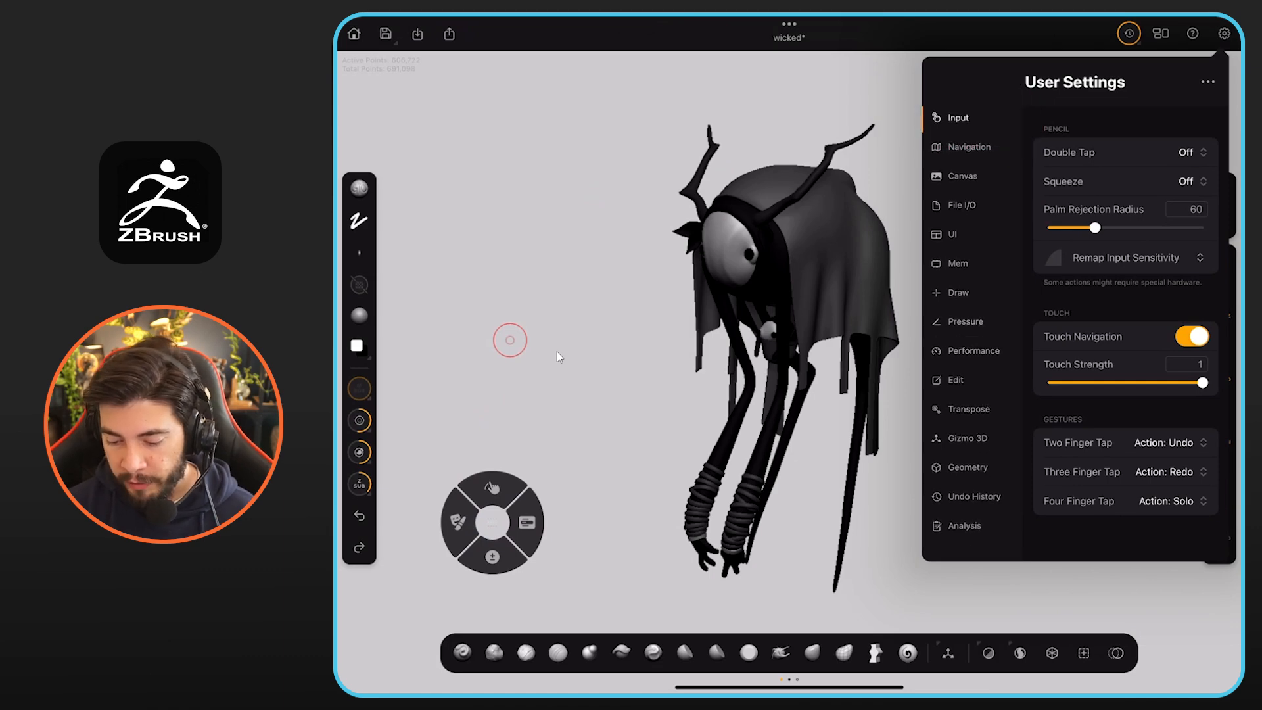
{"action": "left_click", "coordinate": [1125, 501]}
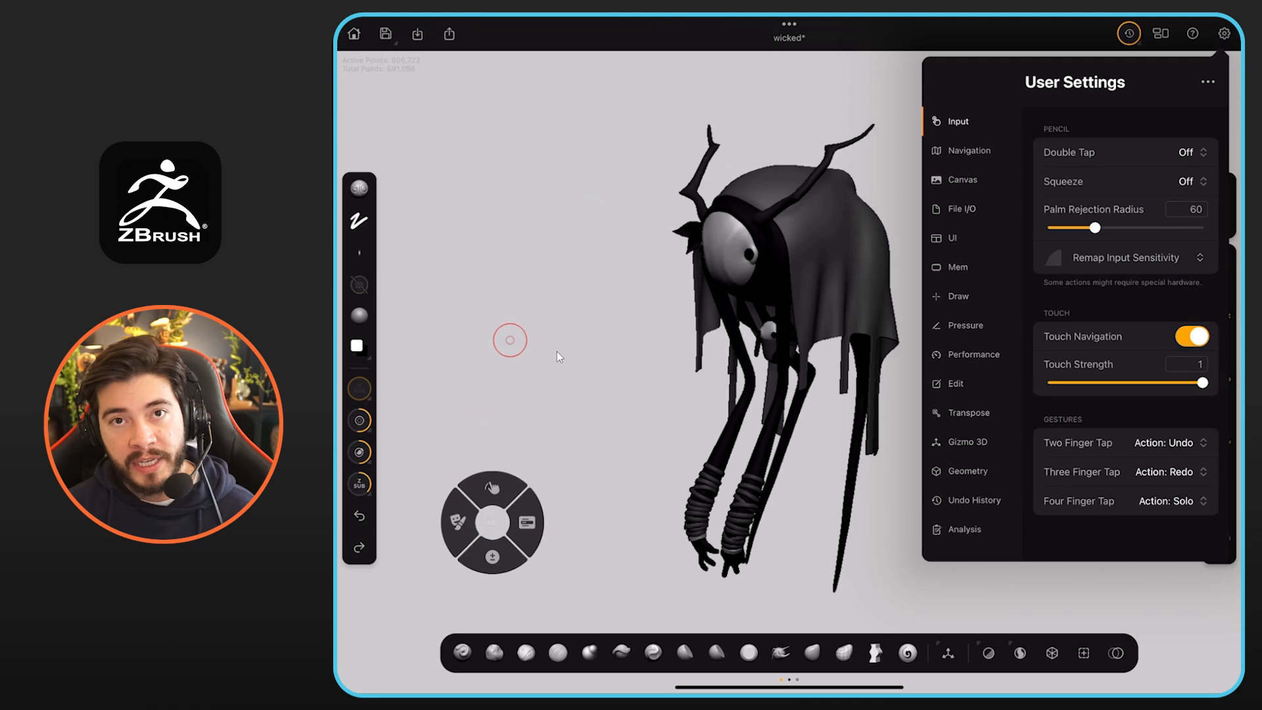
{"action": "left_click", "coordinate": [1171, 501]}
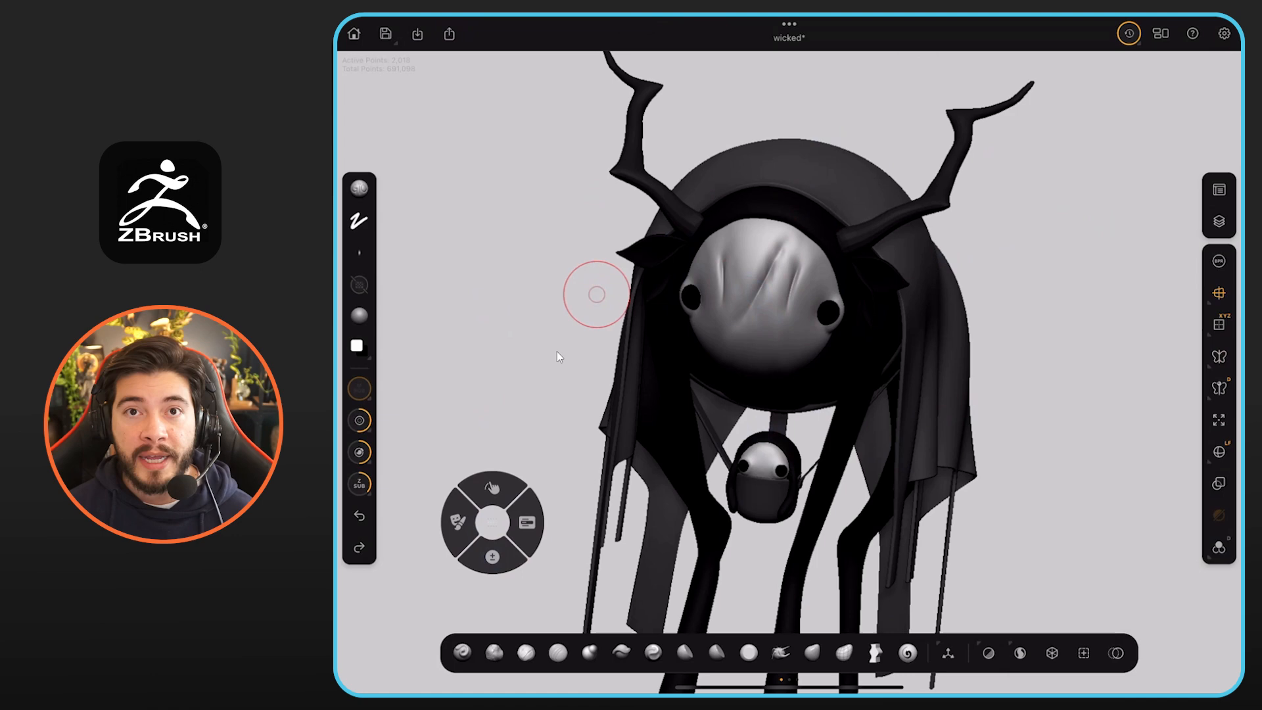
Reopen User Settings to confirm Four Finger Tap is set to Toggle: Activate Symmetry.
{"action": "left_click", "coordinate": [1223, 34]}
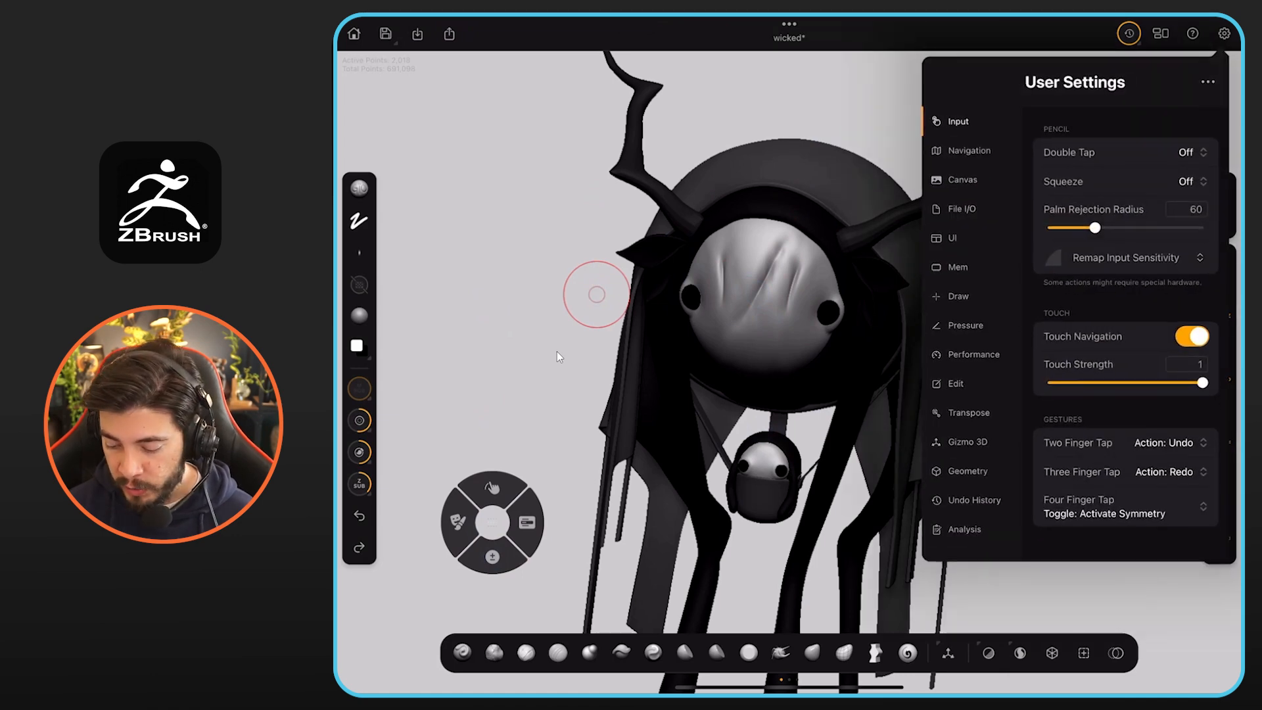